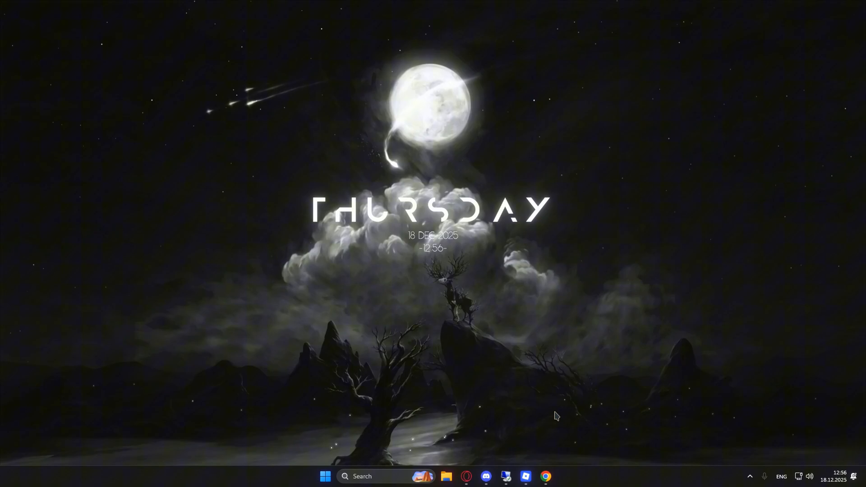
- Download Bootstrapper.zip from the RYOS executor site in Chrome
click(546, 477)
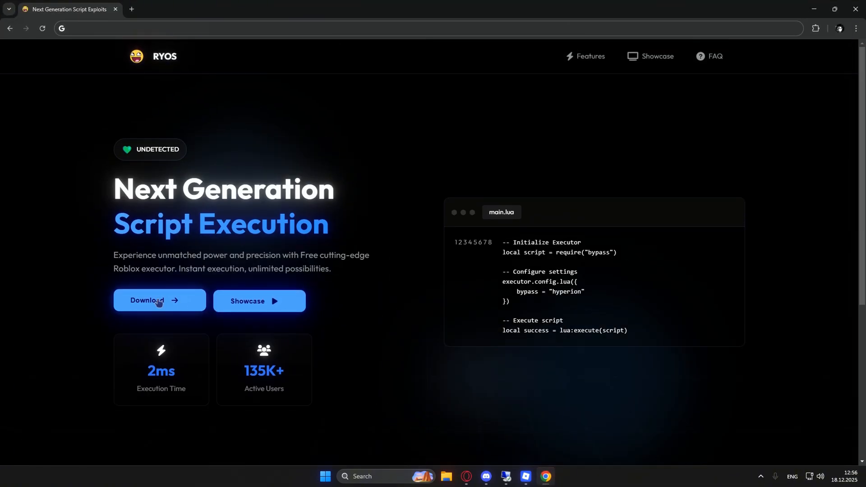
click(158, 301)
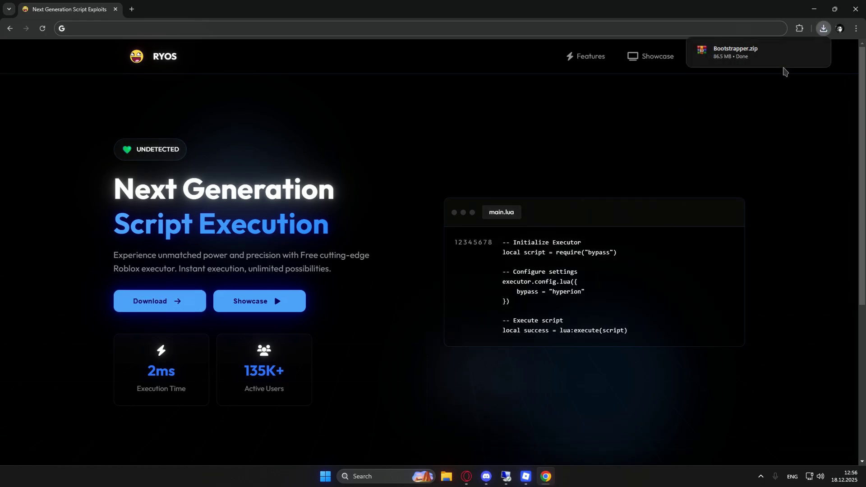
mouse_move(723, 92)
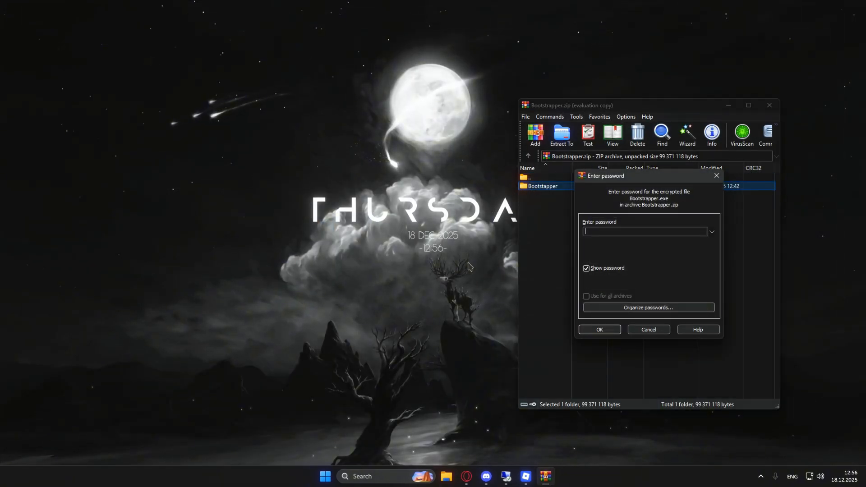
text(ryos)
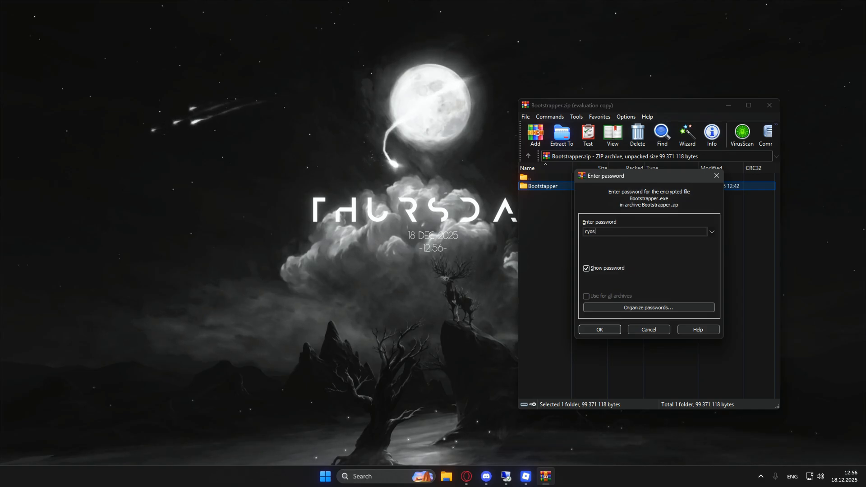
click(599, 329)
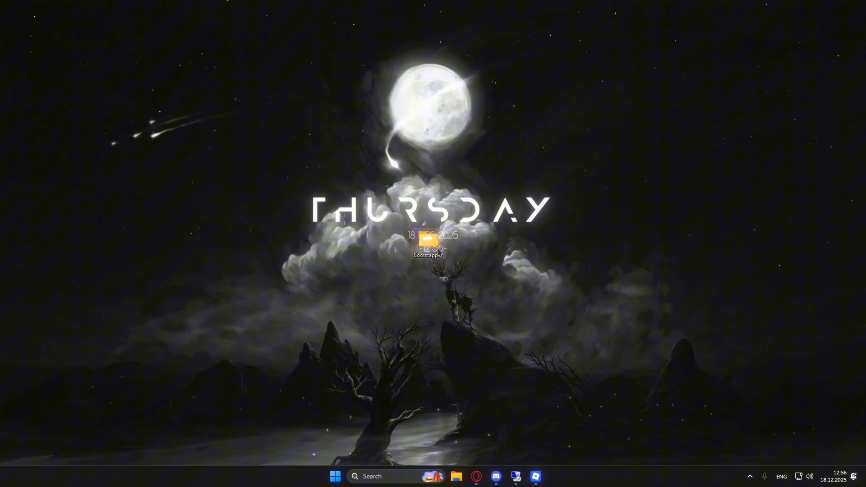
- Launch Xeno from the extracted Bootstrapper and browse its script hub
double_click(429, 240)
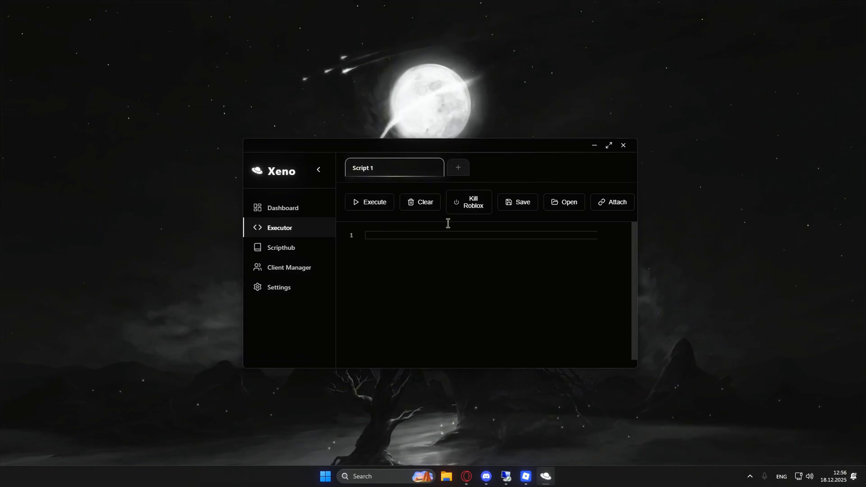
click(282, 247)
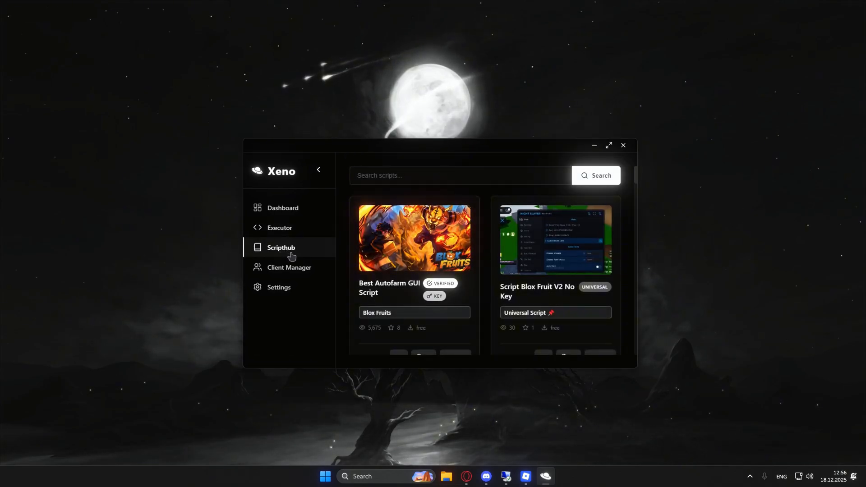
click(285, 248)
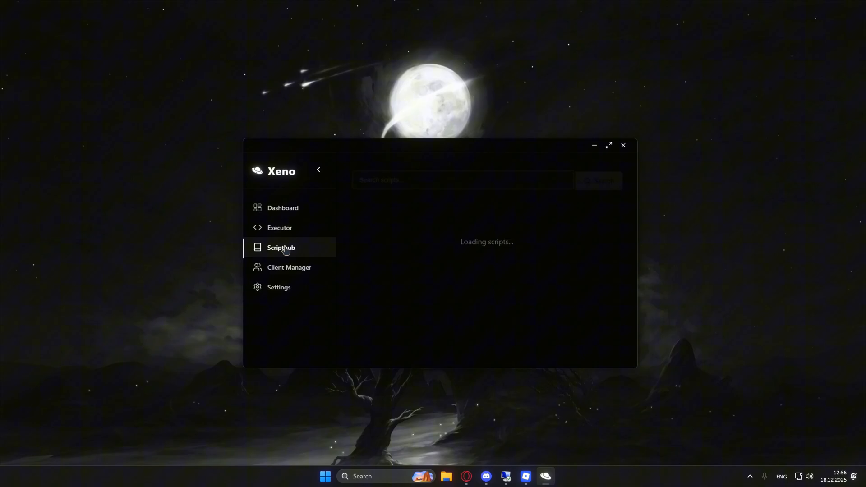
- Join the Roblox game 'a literal baseplate'
click(280, 228)
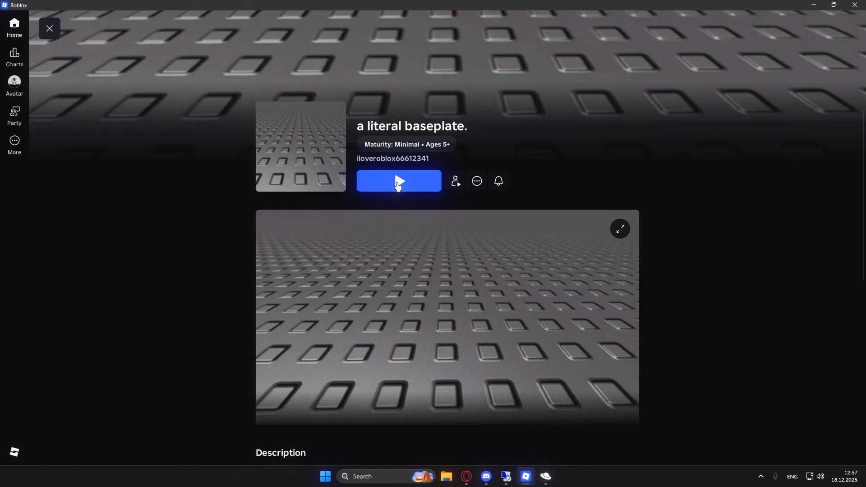
click(398, 182)
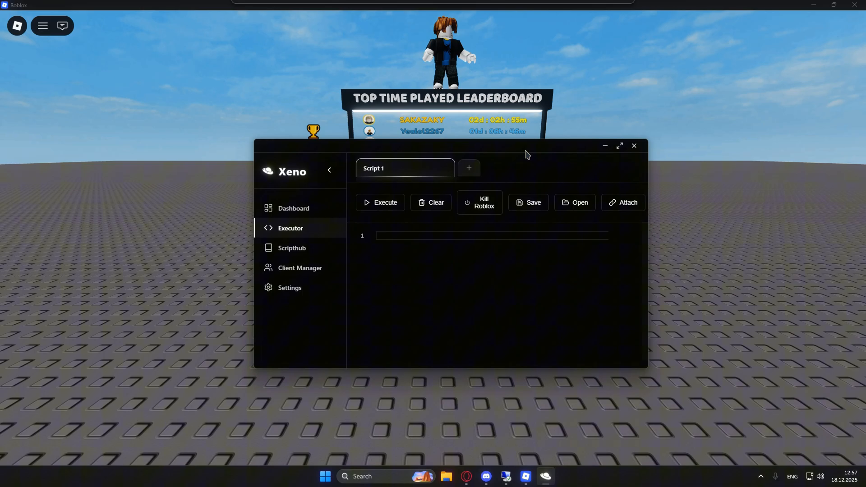
- Attach Xeno to the running Roblox client and move its window aside
click(628, 202)
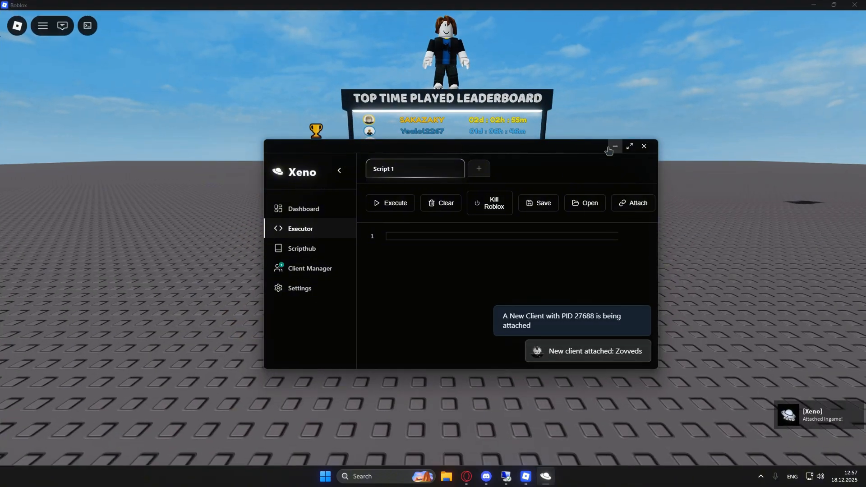
click(645, 146)
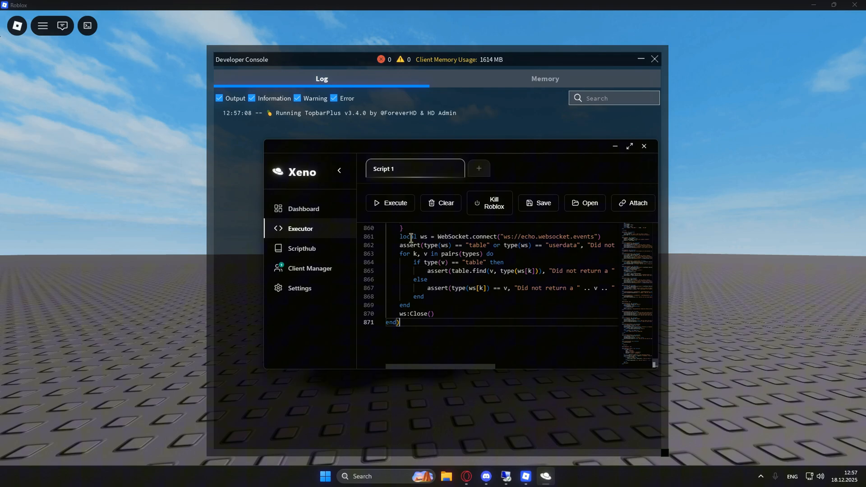
- Execute the UNC test script, read the 82% (68 of 83) summary, and close the developer console
click(390, 203)
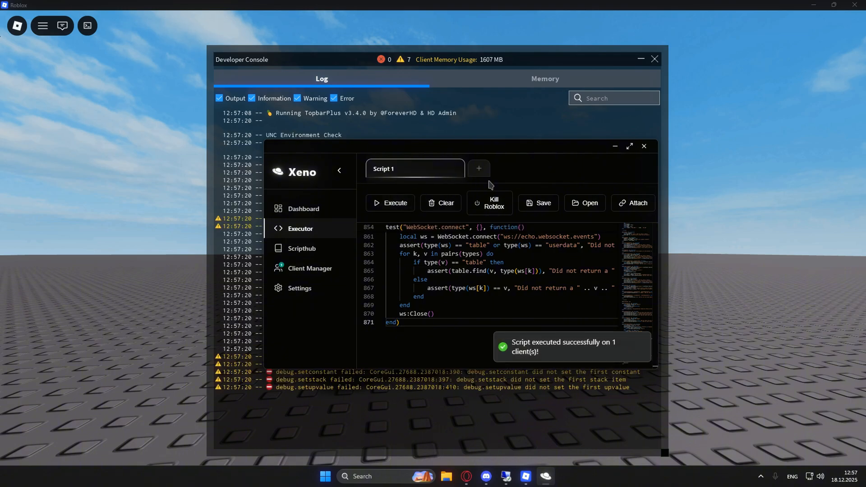
click(644, 146)
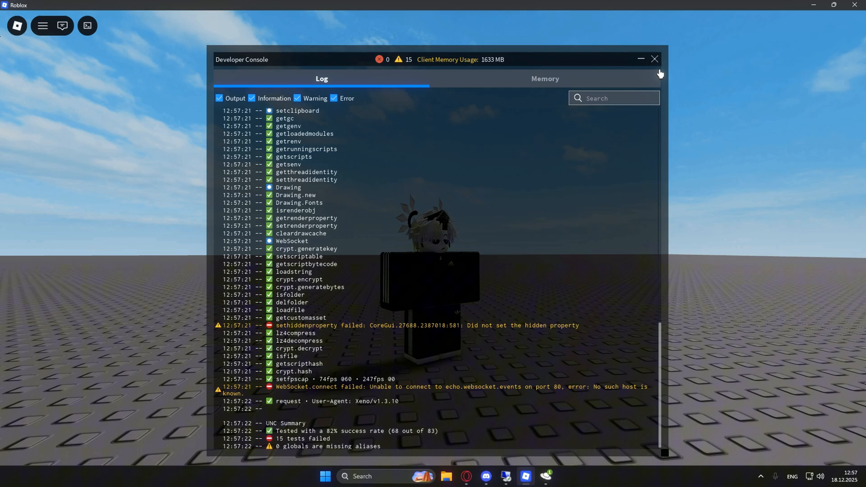
click(655, 59)
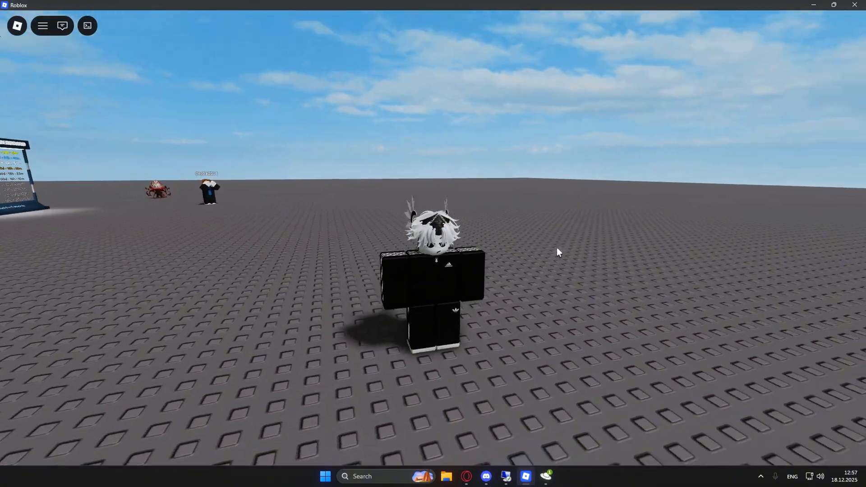